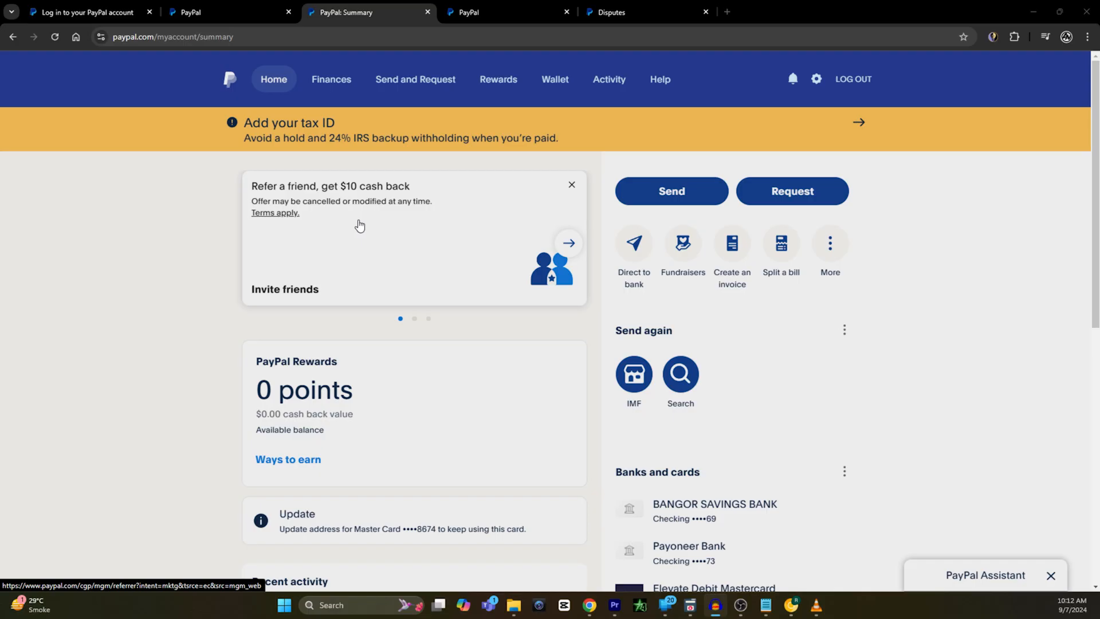
{"action": "mouse_move", "coordinate": [355, 227]}
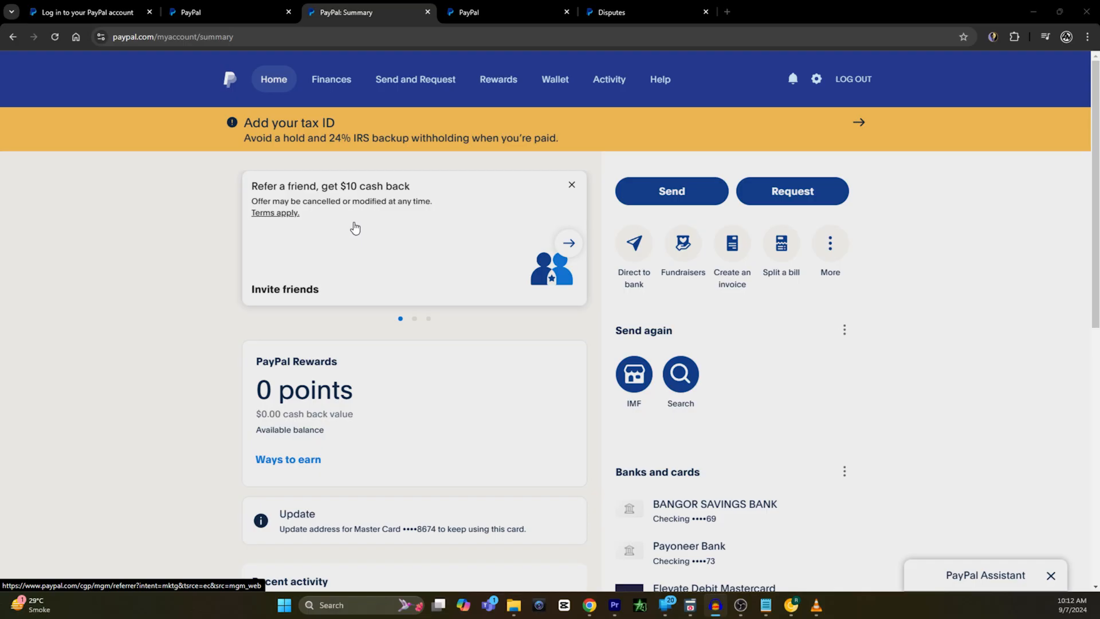
{"action": "mouse_move", "coordinate": [307, 63]}
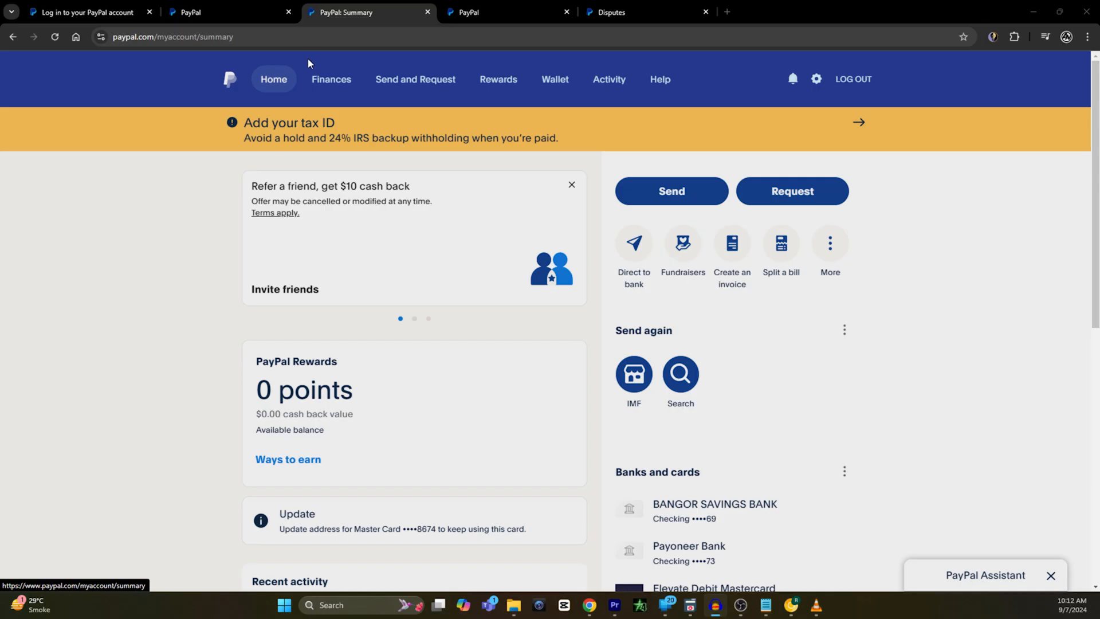
{"action": "mouse_move", "coordinate": [600, 386]}
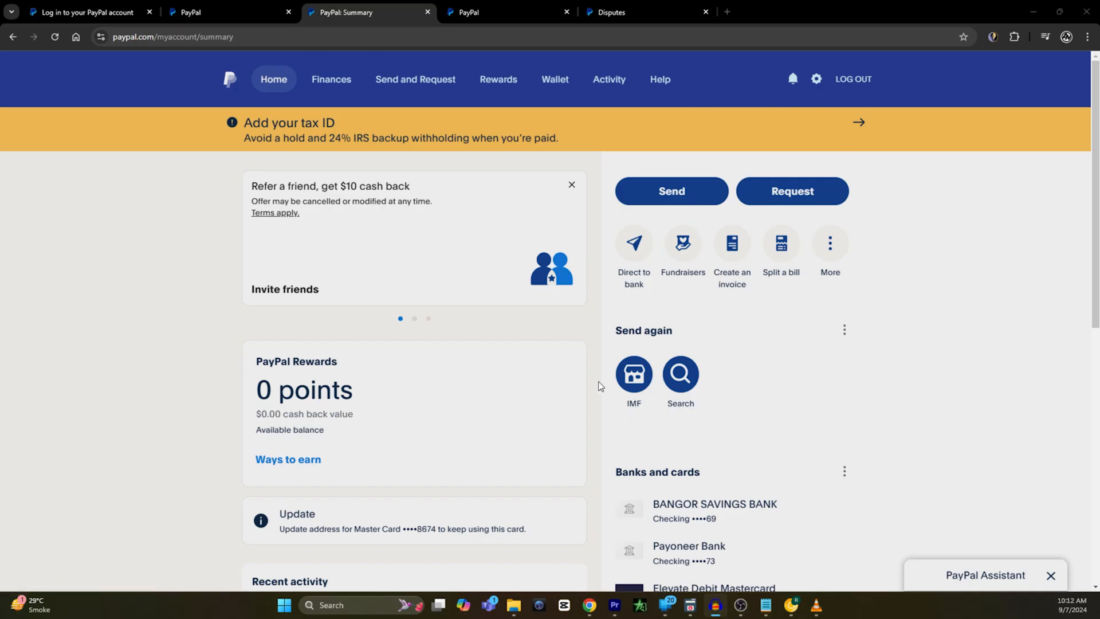
{"action": "mouse_move", "coordinate": [670, 194]}
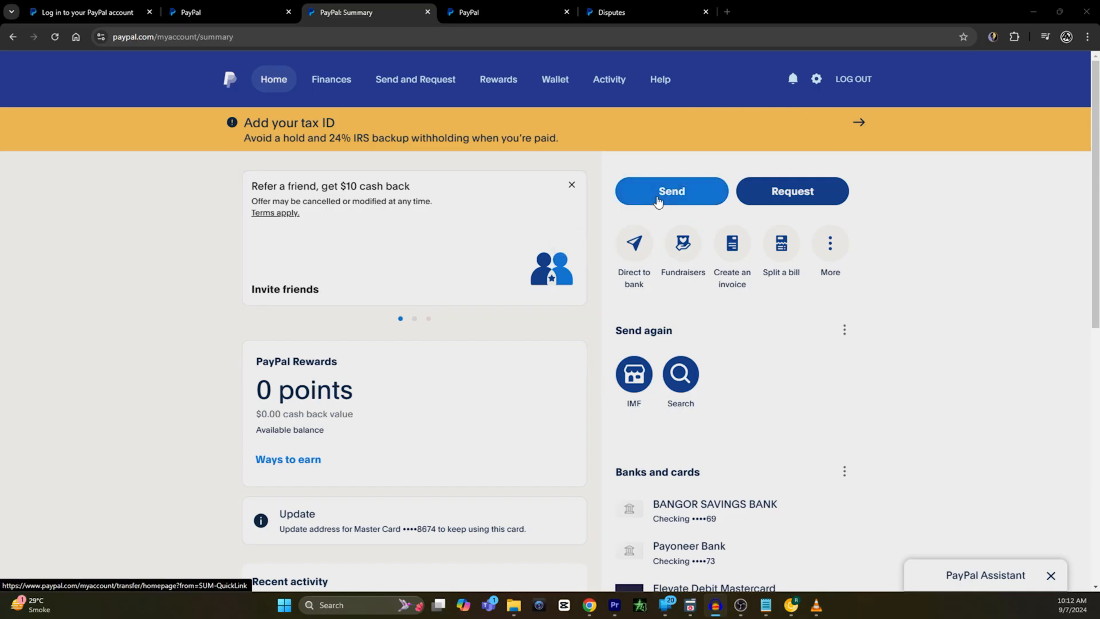
Start Send money from the summary page and focus the recipient search box.
{"action": "left_click", "coordinate": [670, 191]}
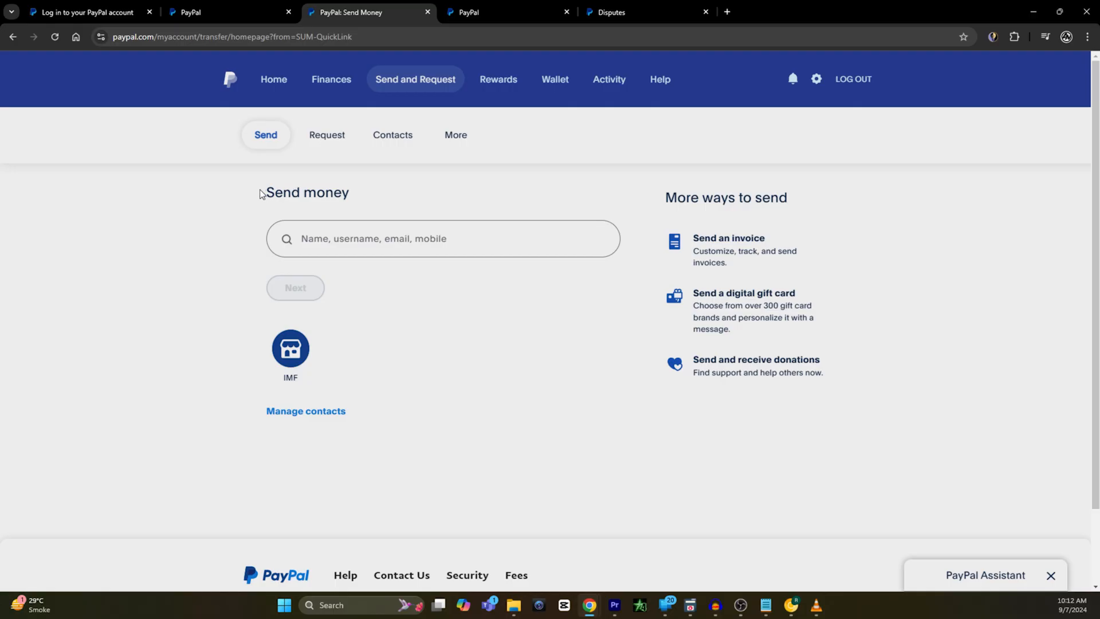
{"action": "mouse_move", "coordinate": [372, 205]}
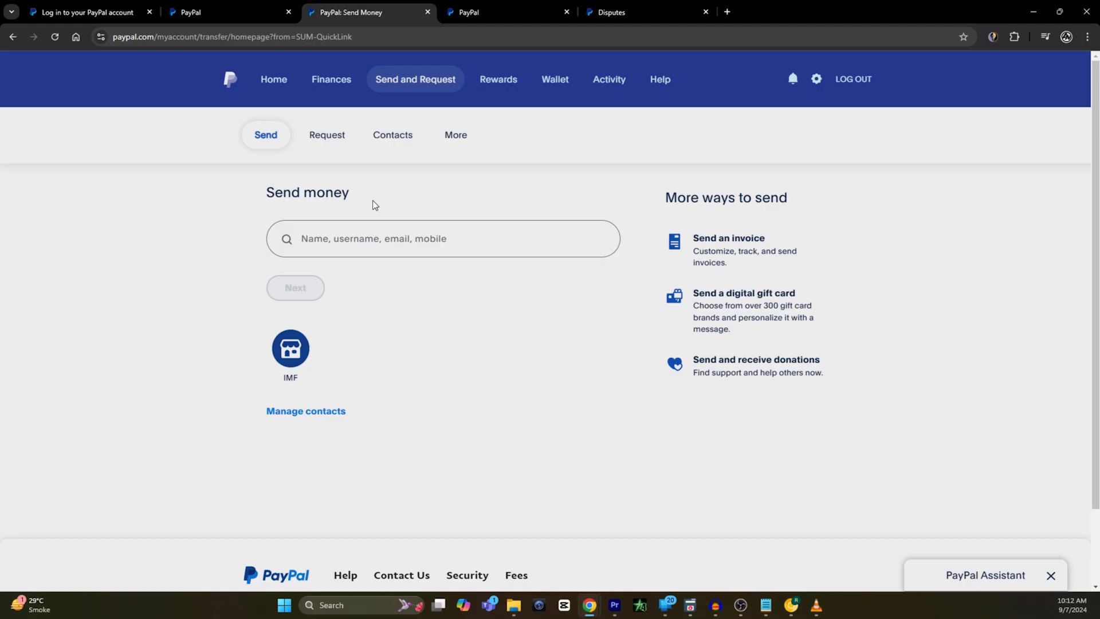
{"action": "mouse_move", "coordinate": [311, 241]}
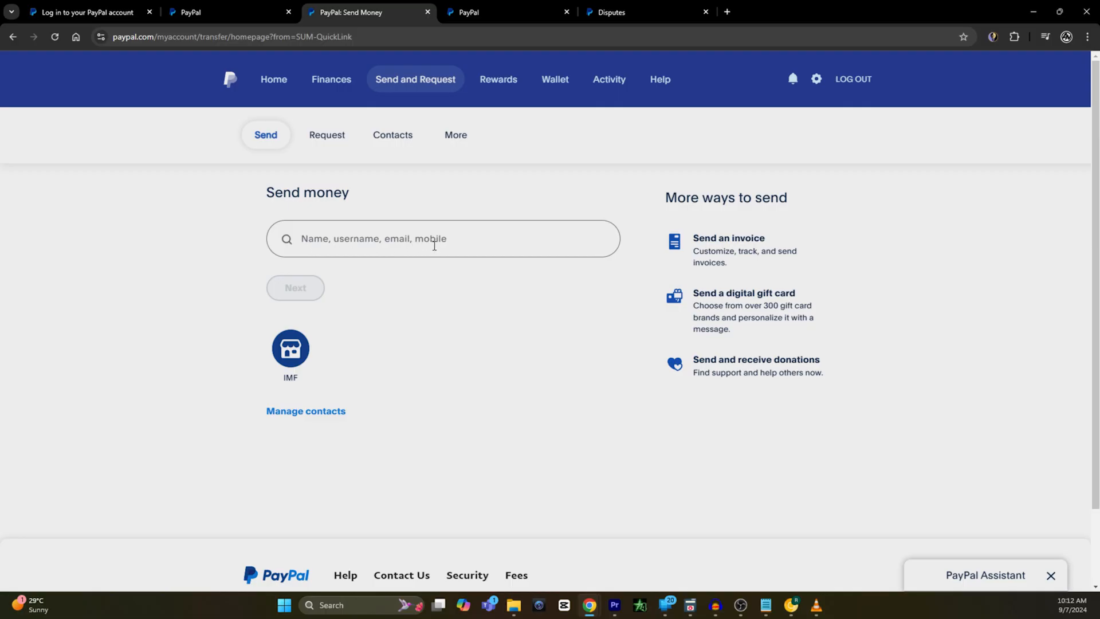
{"action": "left_click", "coordinate": [442, 238]}
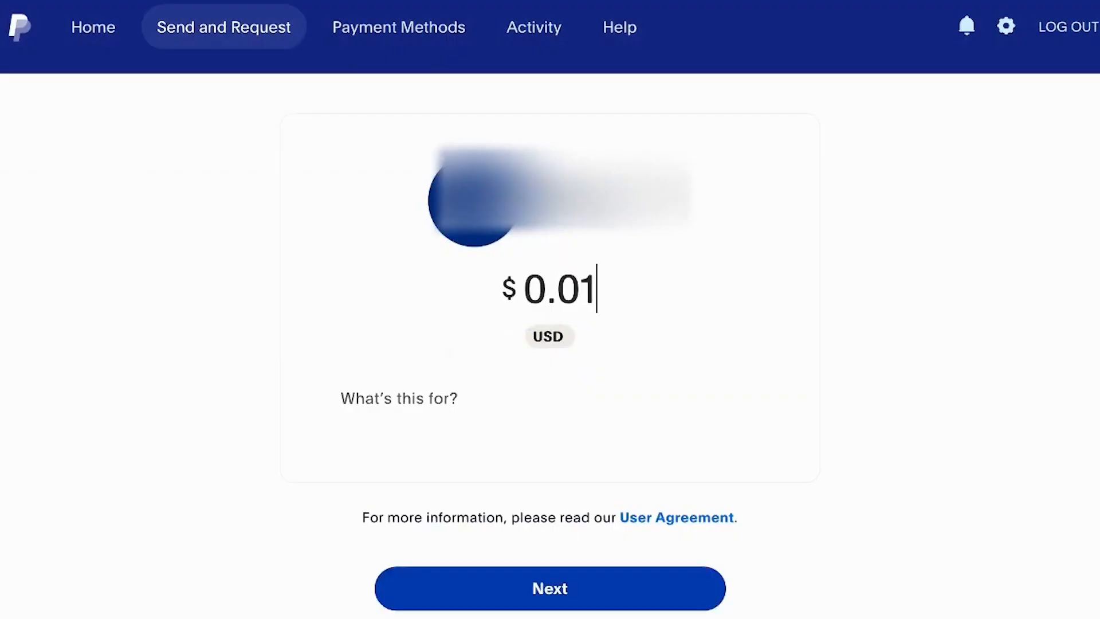
Enter 100 to set the amount to $1.00 USD and continue to the payment summary.
{"action": "type", "text": "100"}
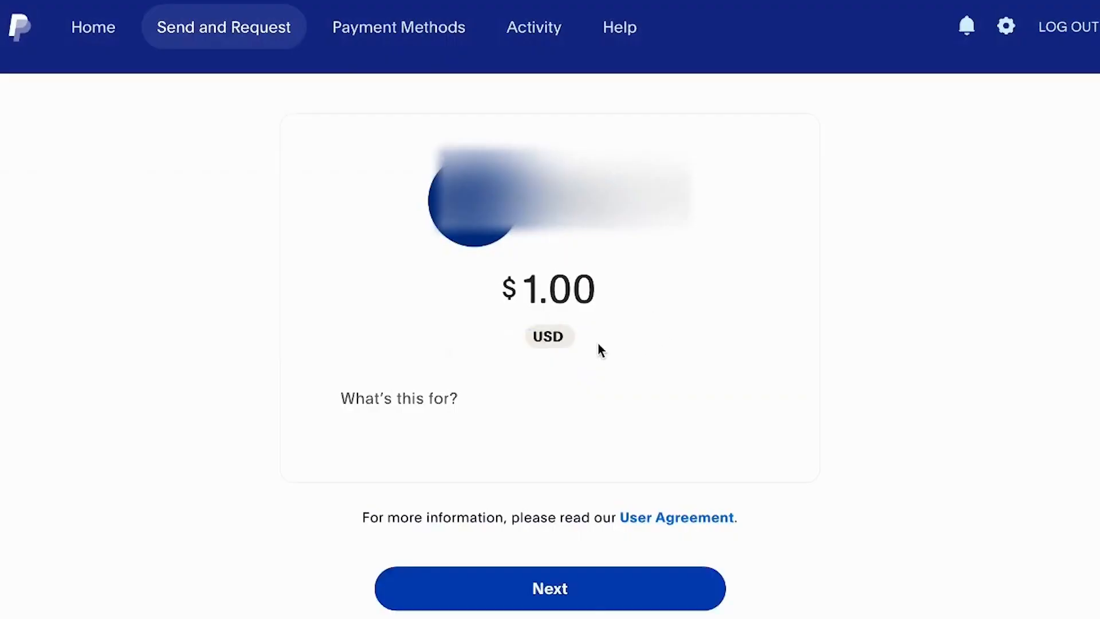
{"action": "left_click", "coordinate": [592, 289]}
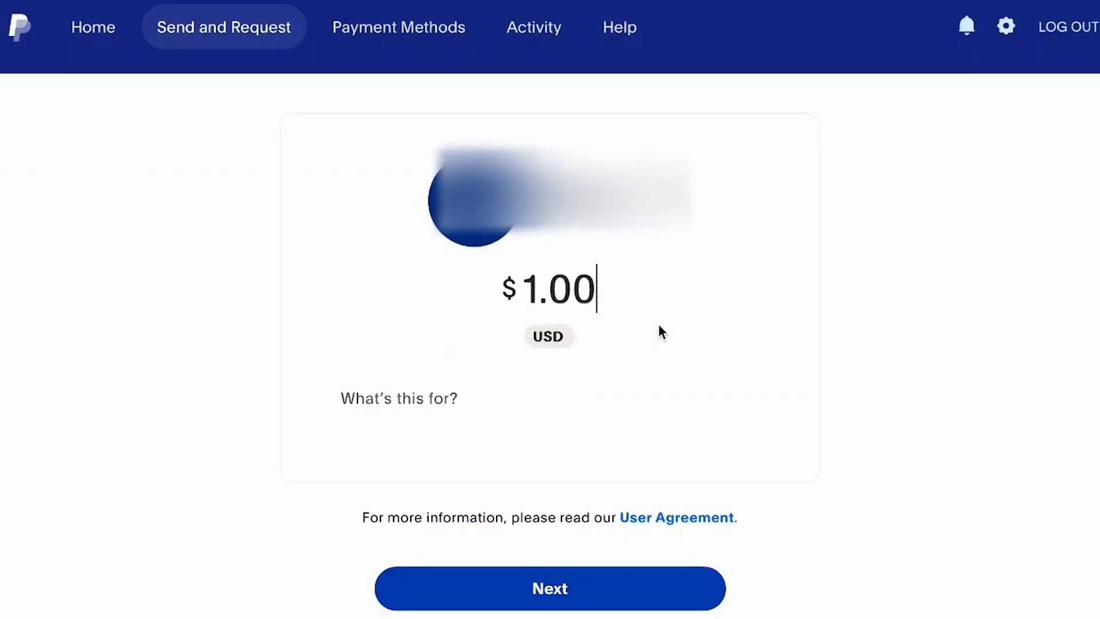
{"action": "left_click", "coordinate": [548, 588]}
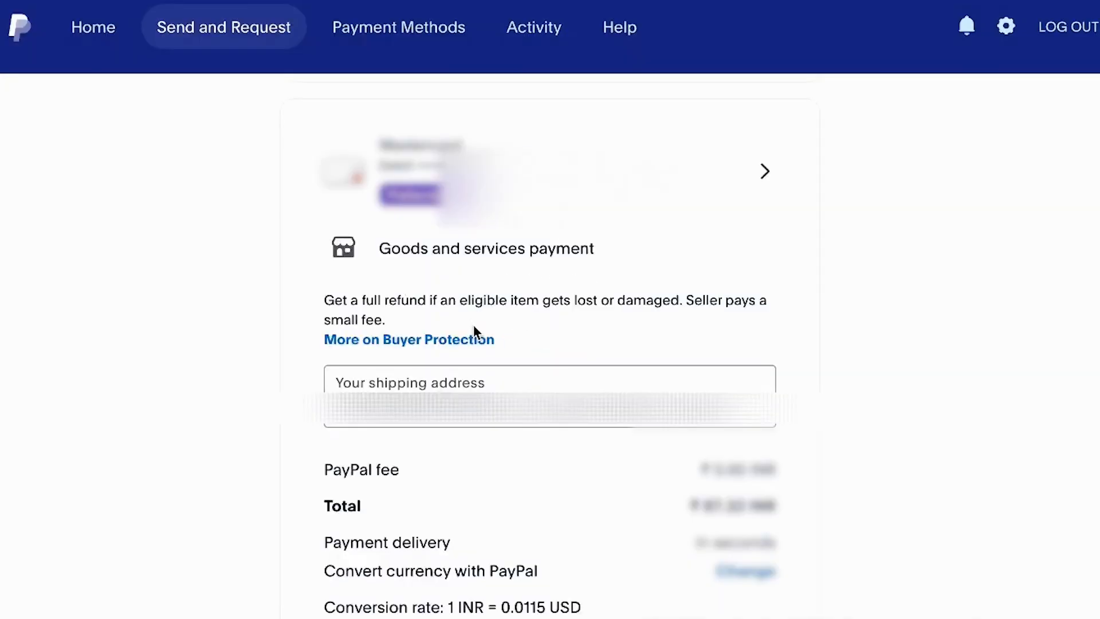